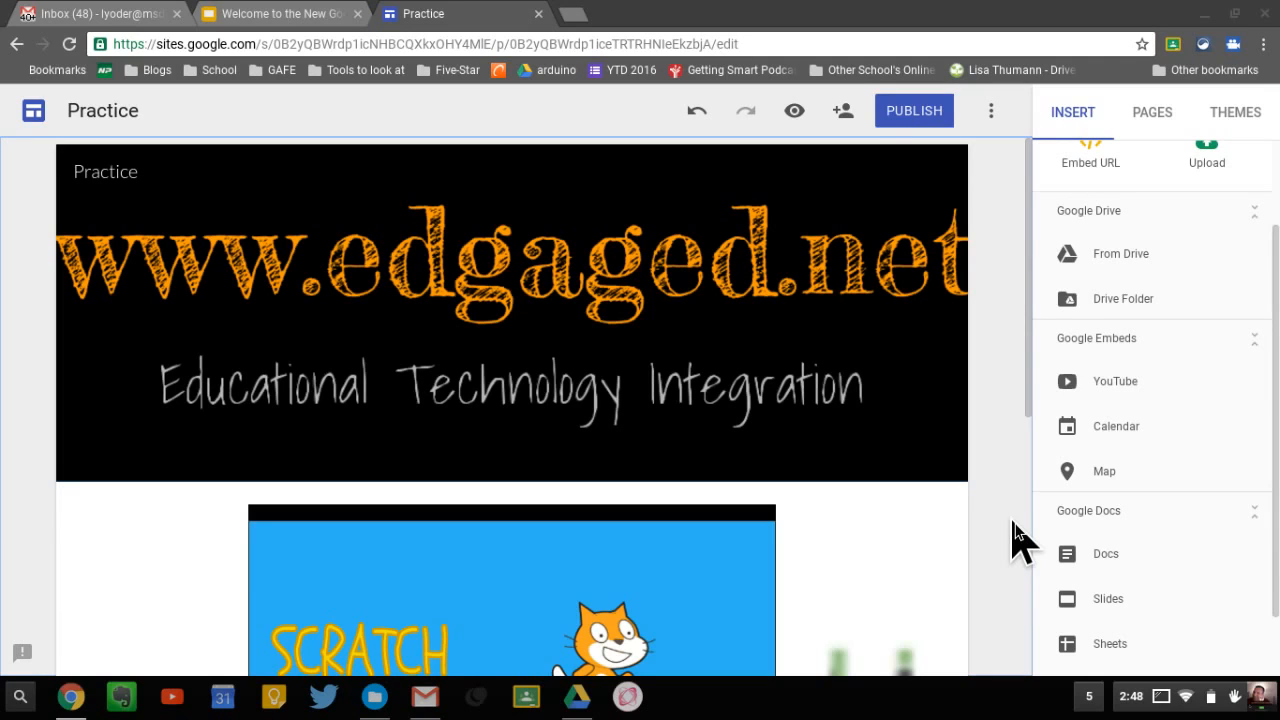
pyautogui.moveTo(1018, 405)
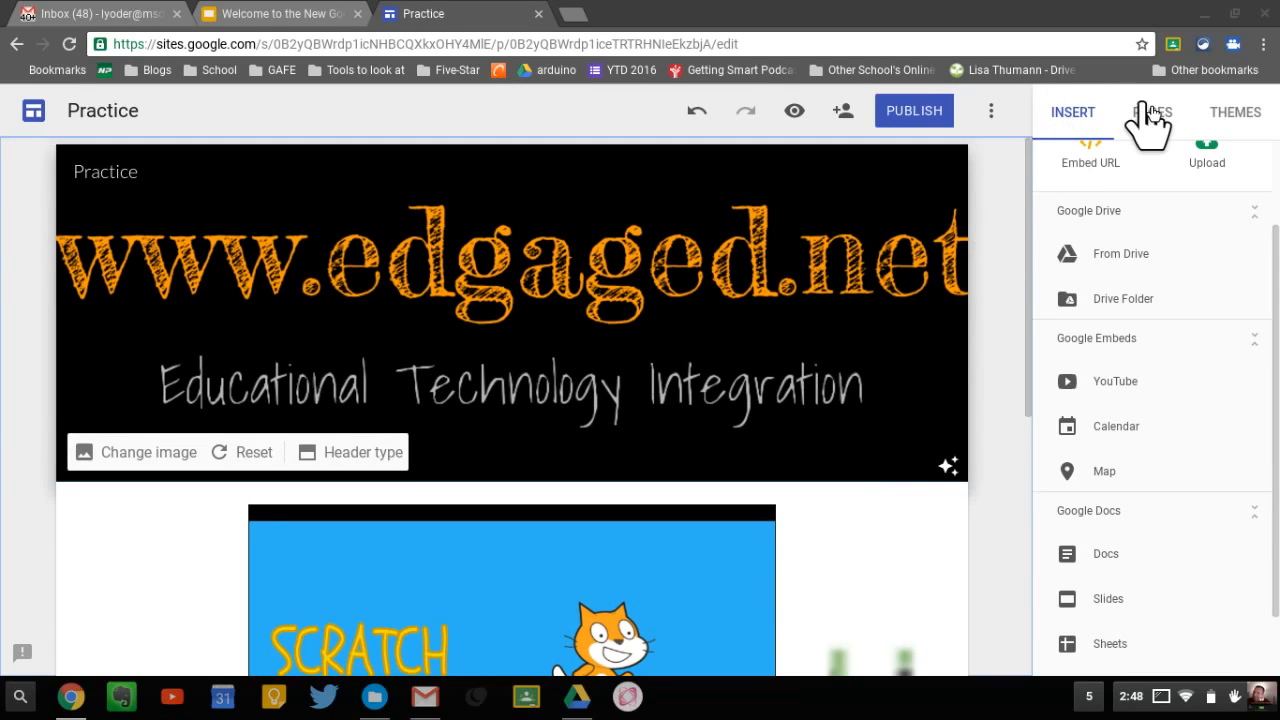
# - Create a new page named 'Second Page' in the Practice site's page list
pyautogui.click(1152, 112)
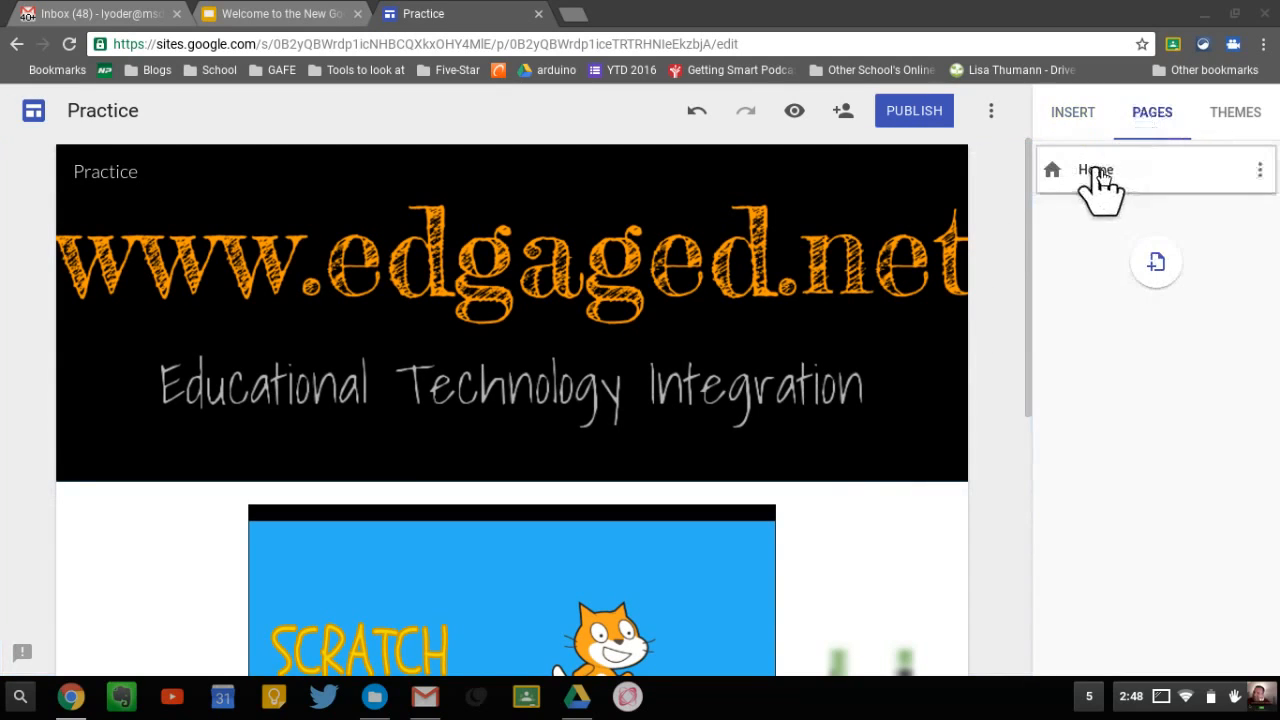
pyautogui.click(1260, 169)
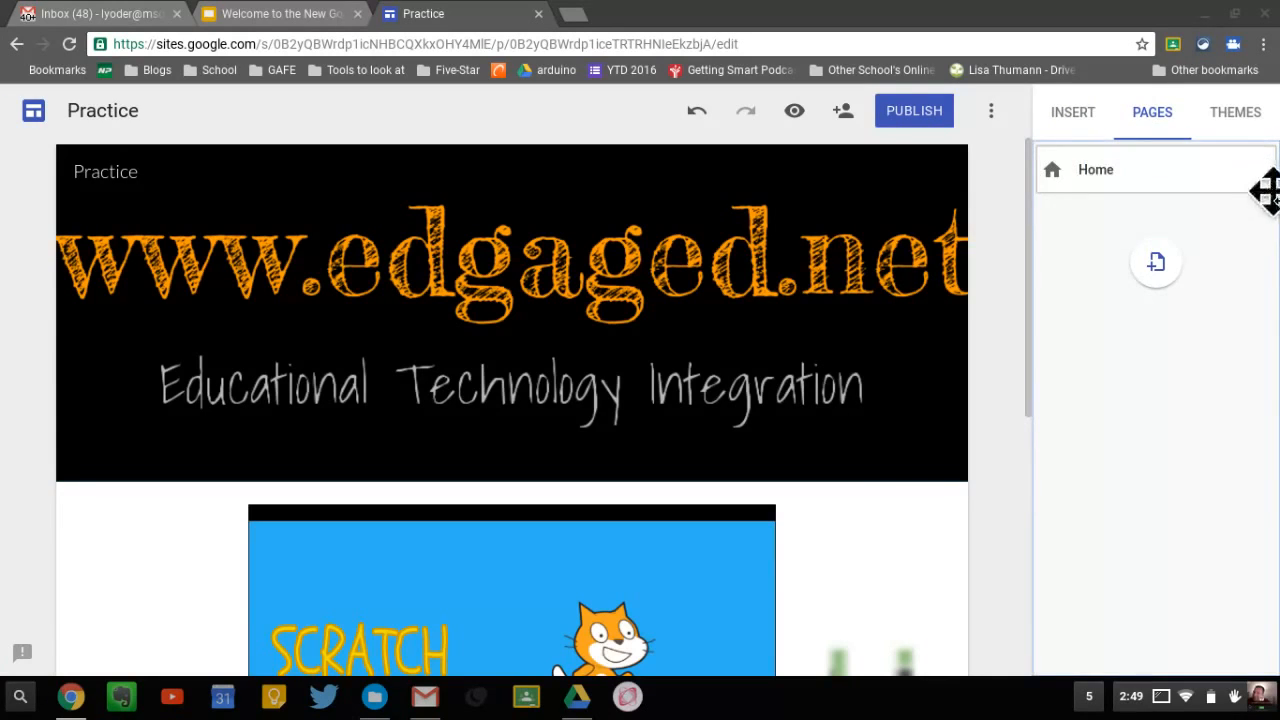
pyautogui.moveTo(1156, 262)
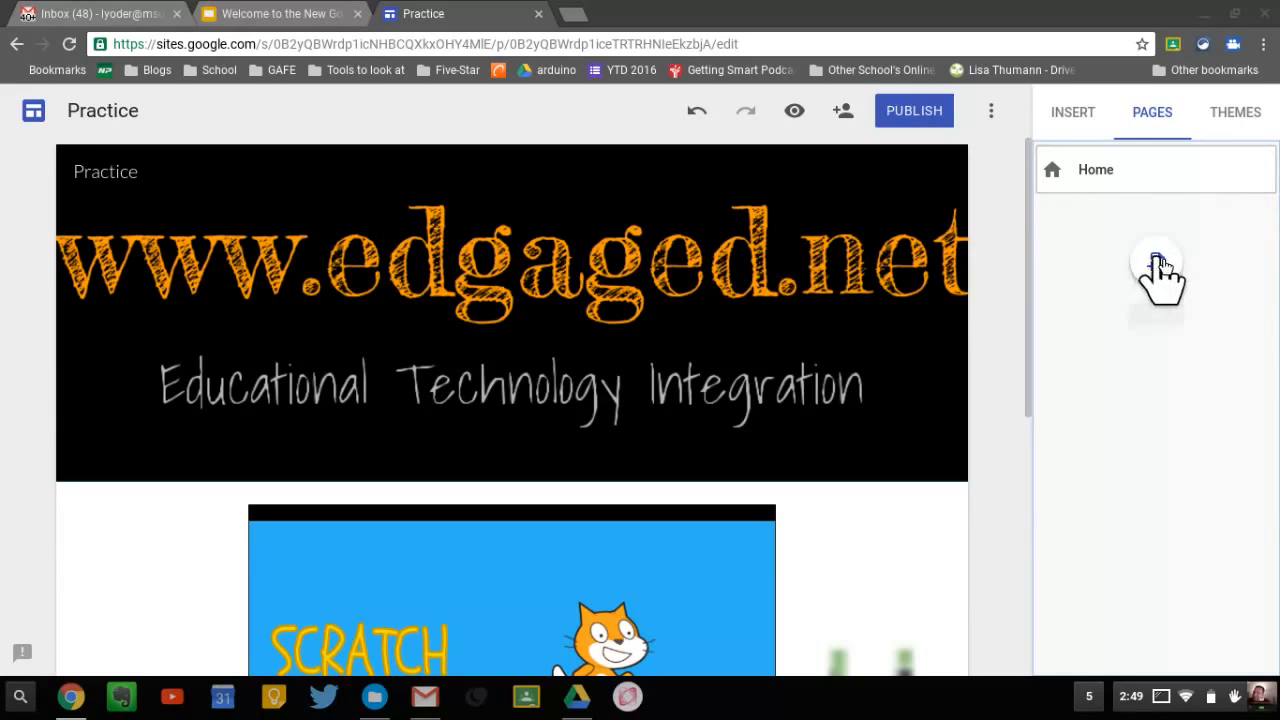
pyautogui.click(1156, 275)
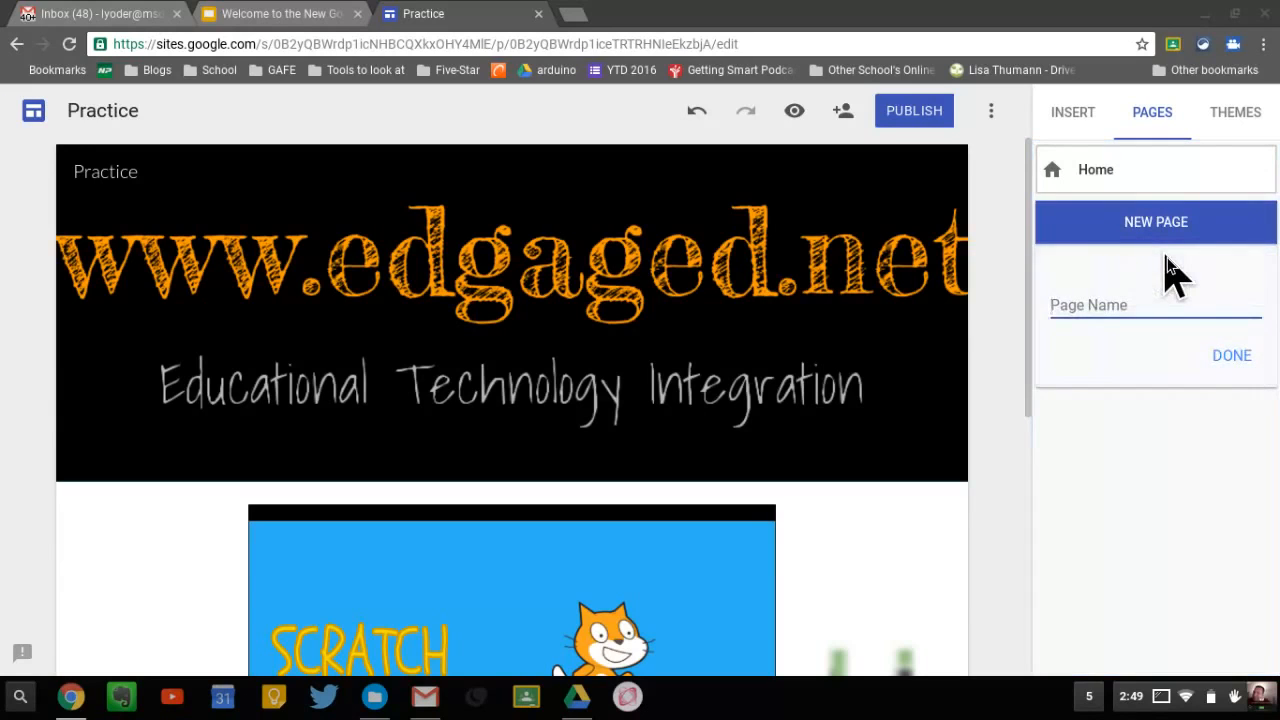
pyautogui.write('Second Page')
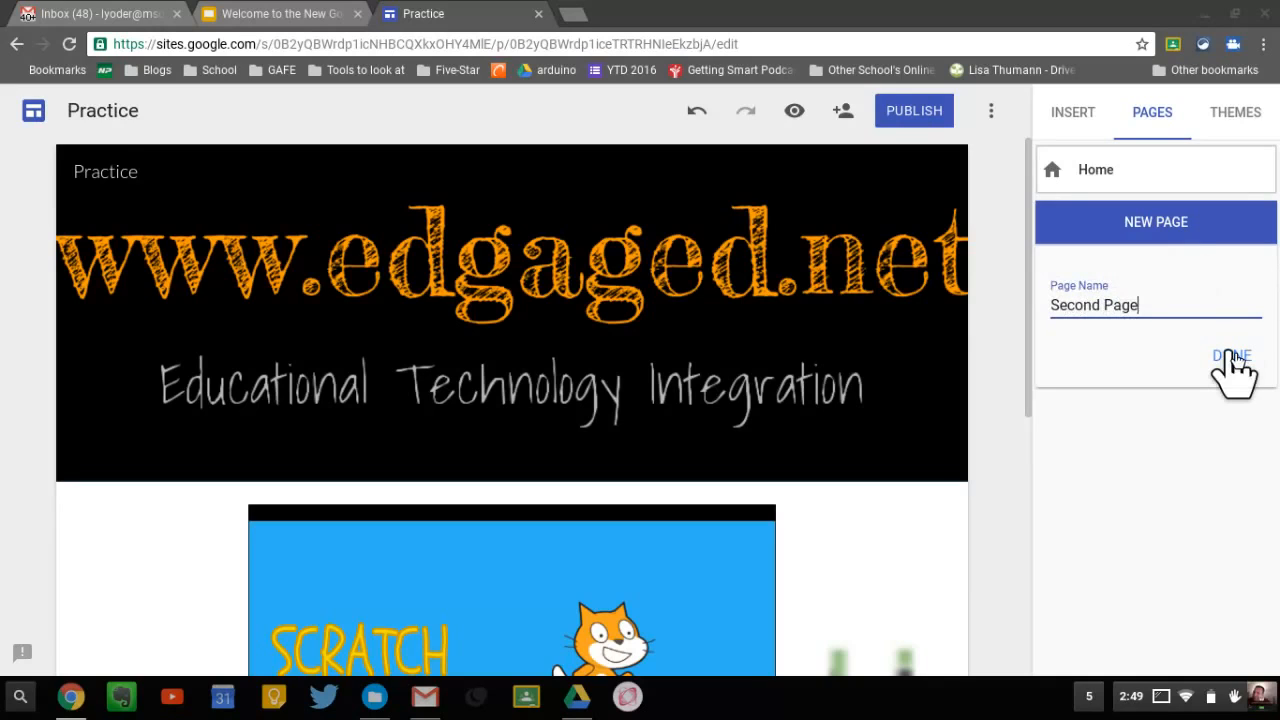
pyautogui.click(1231, 356)
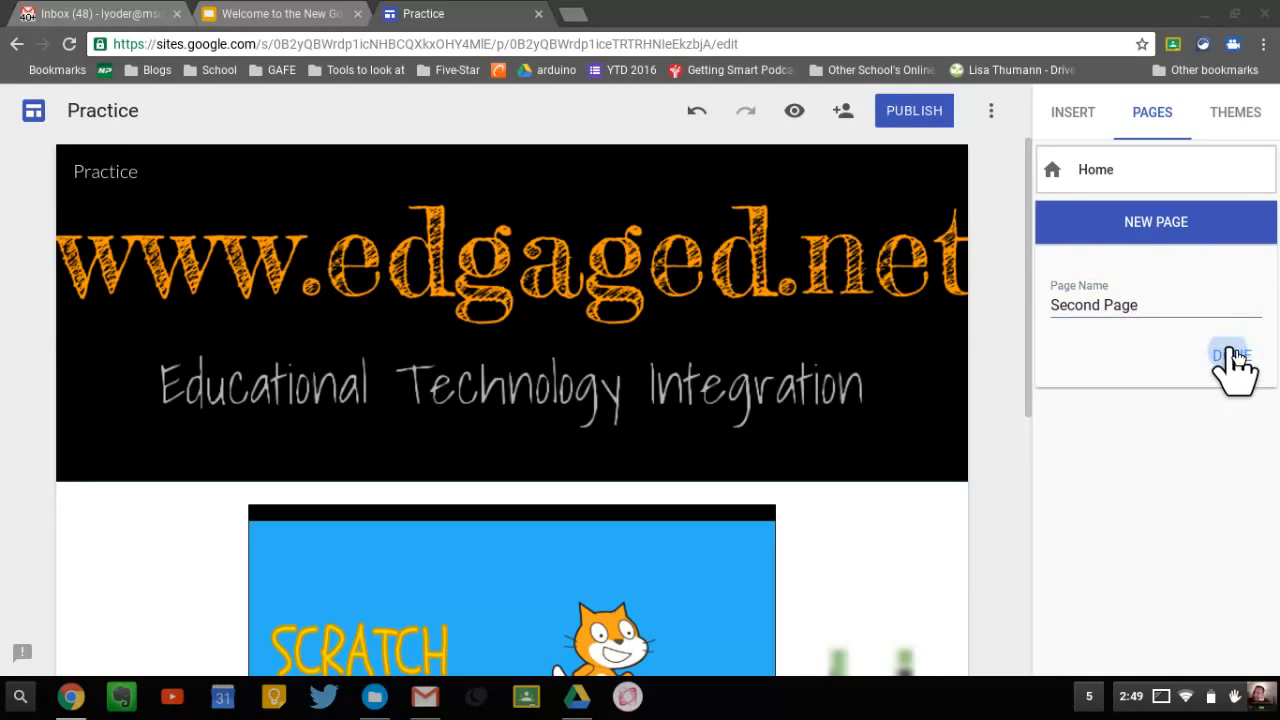
pyautogui.click(1230, 356)
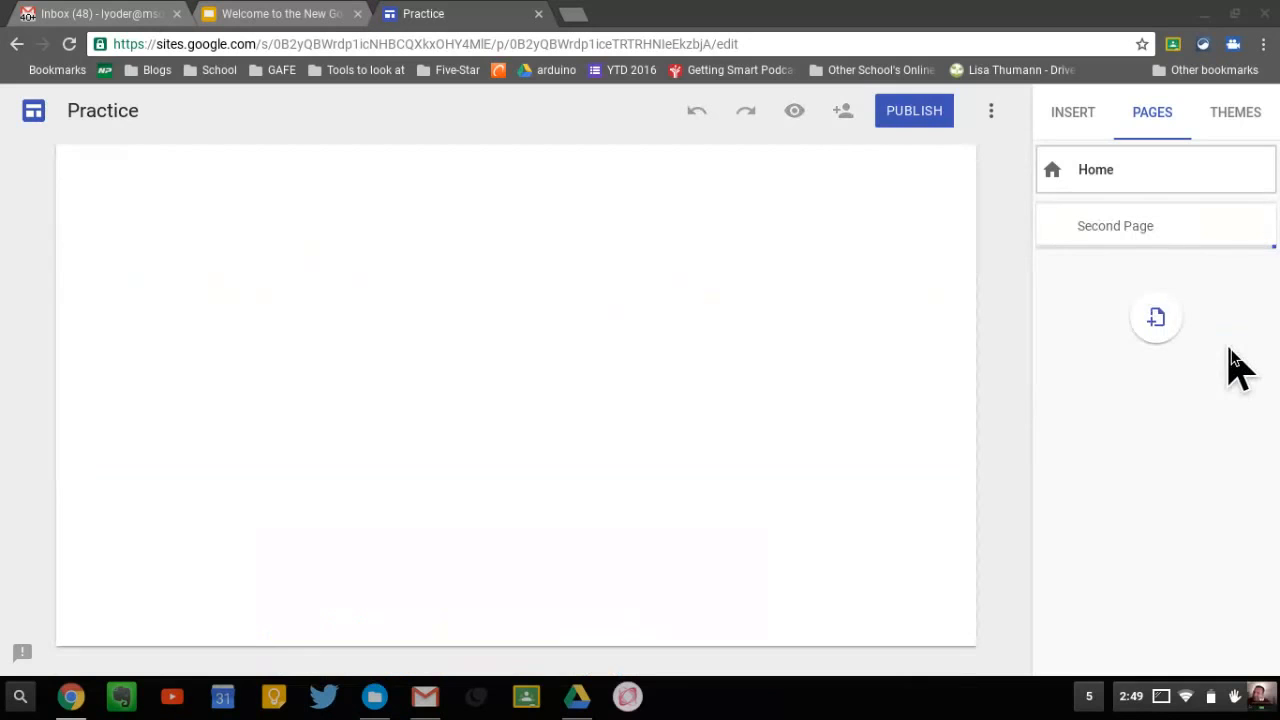
# - Open Second Page, view its three-dot options, and begin another new page
pyautogui.click(1115, 225)
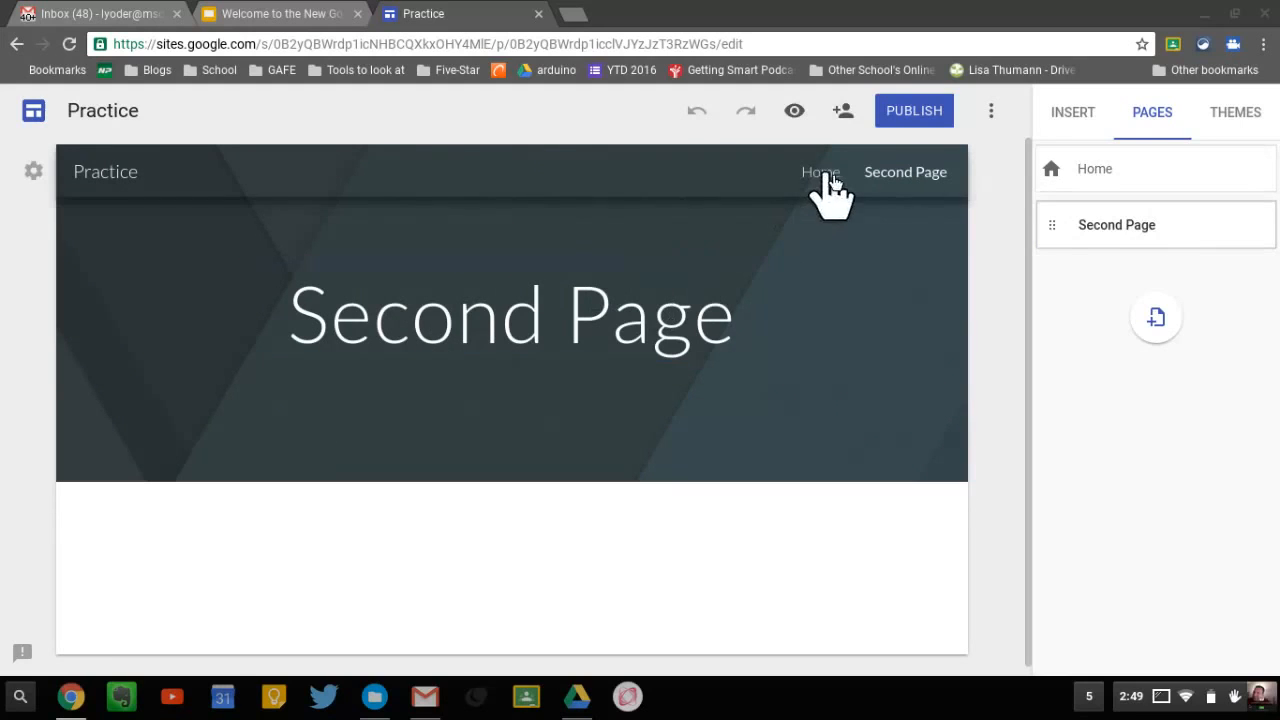
pyautogui.moveTo(890, 185)
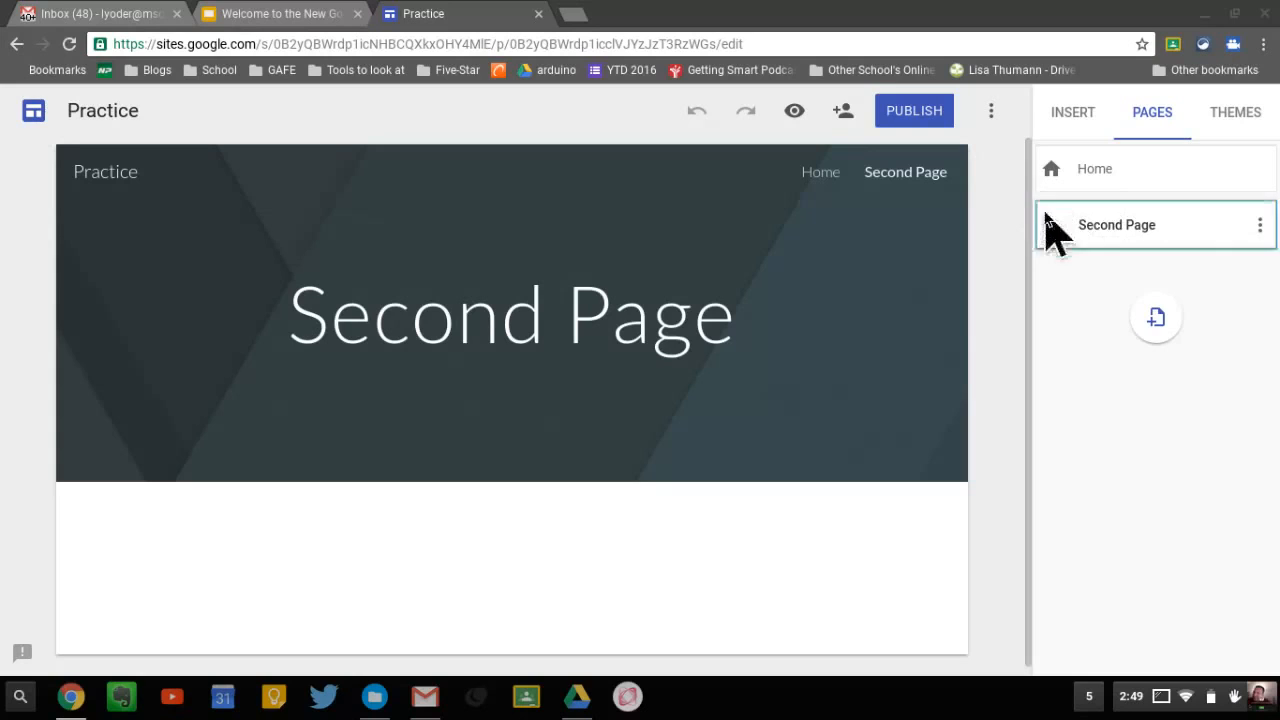
pyautogui.moveTo(1116, 224); pyautogui.dragTo(1100, 159)
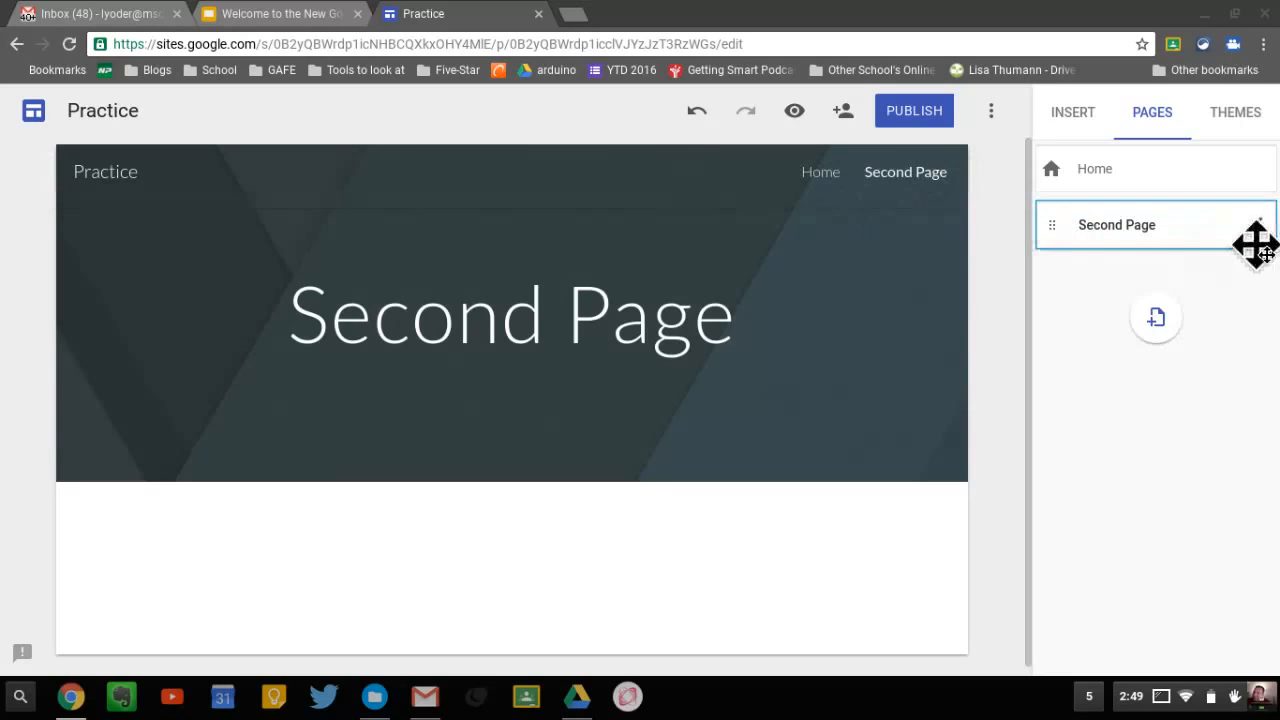
pyautogui.click(1258, 224)
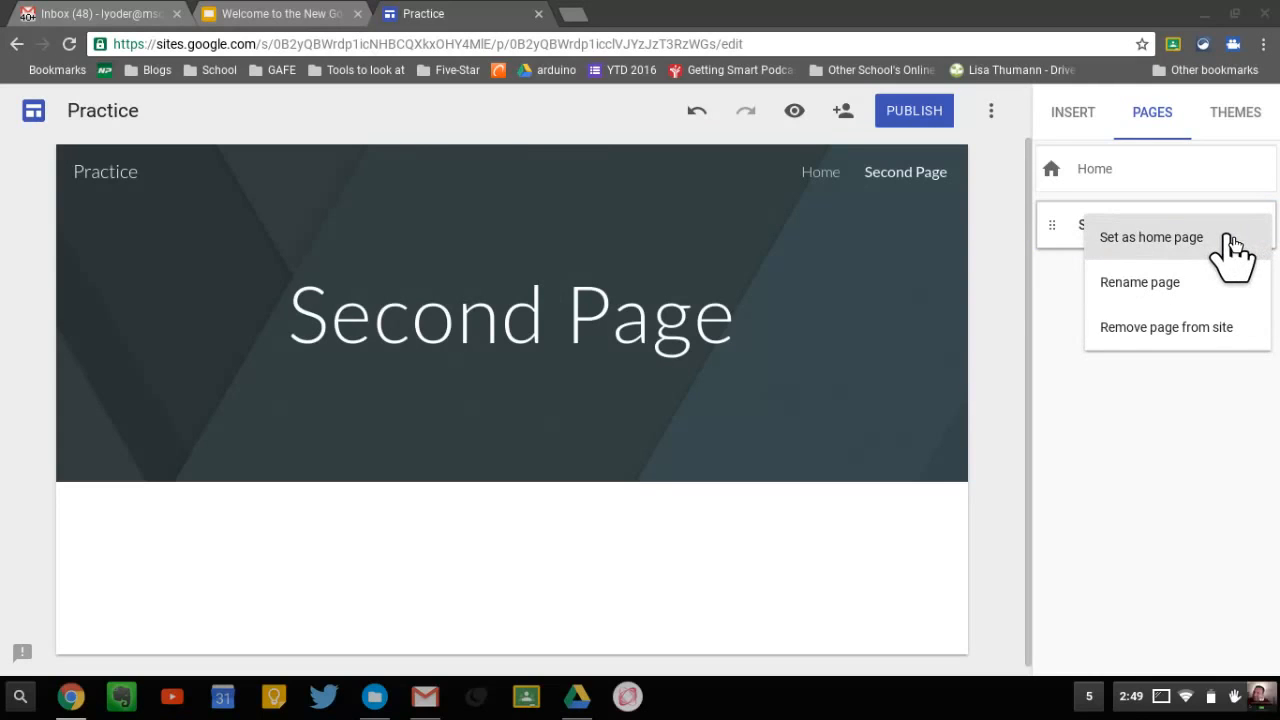
pyautogui.moveTo(1200, 490)
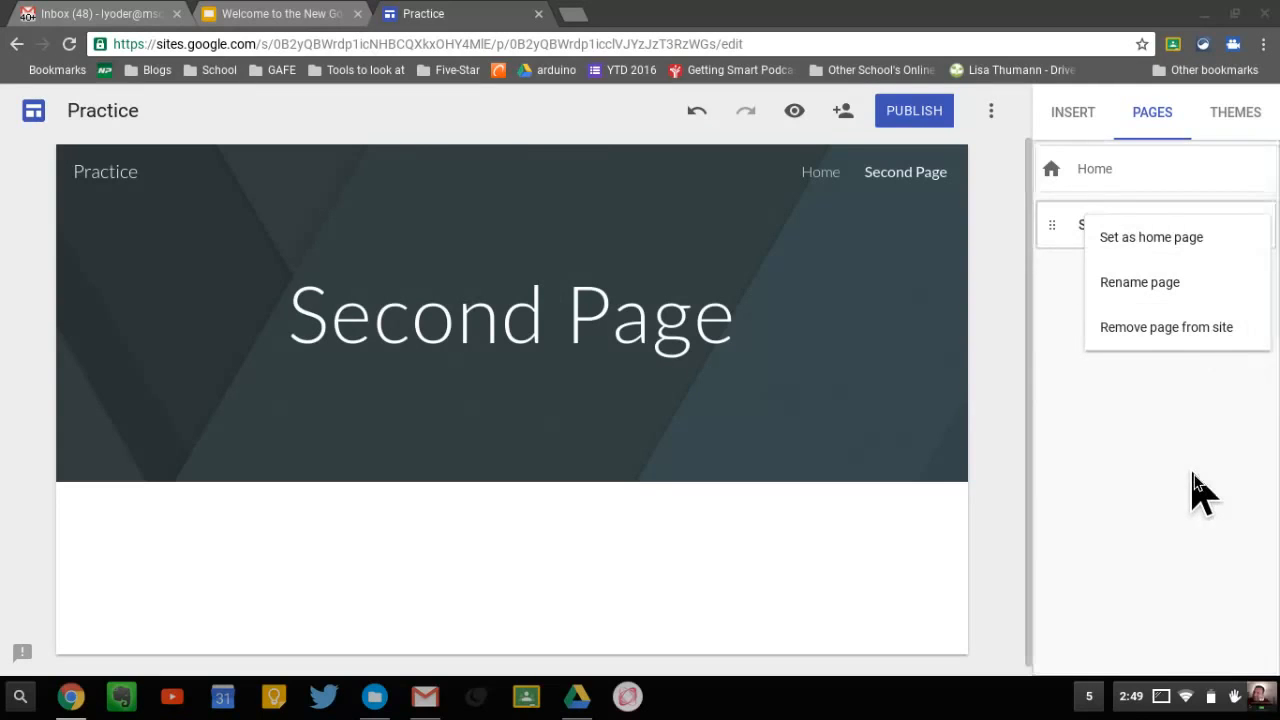
pyautogui.click(1139, 282)
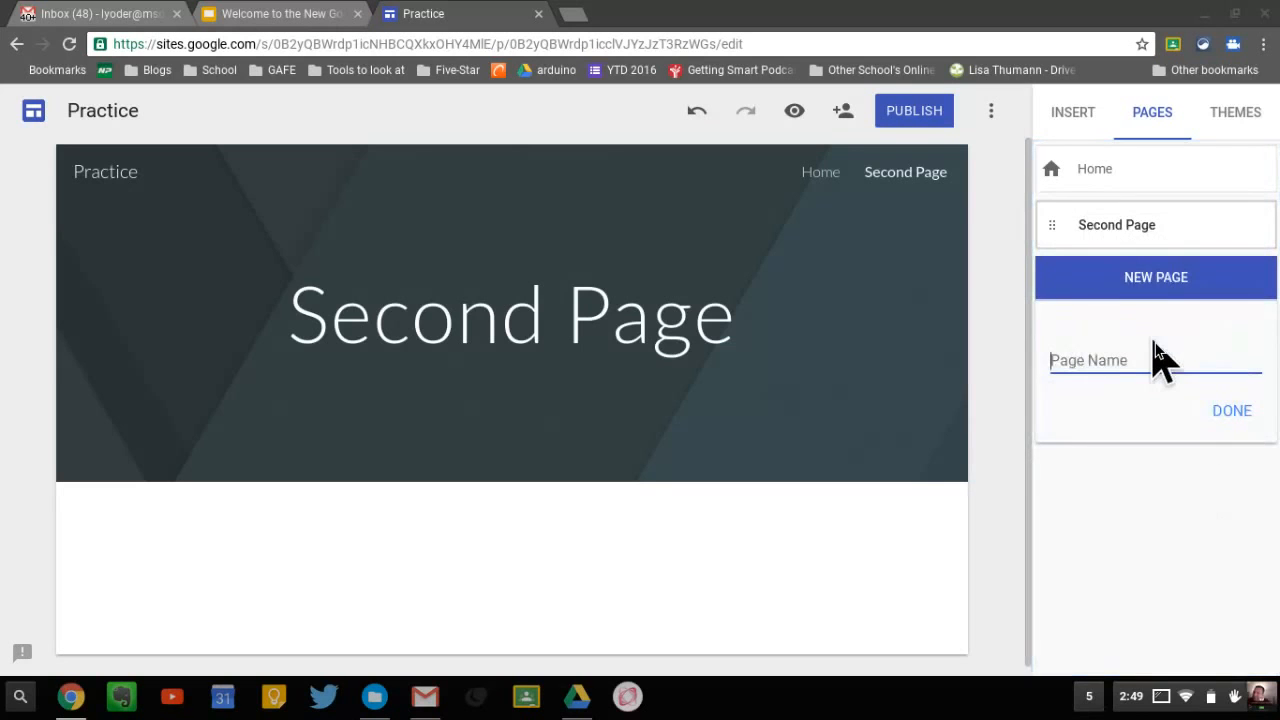
# - Name the new page 'Second Page Secondary Item' and nest it under Second Page
pyautogui.click(1231, 410)
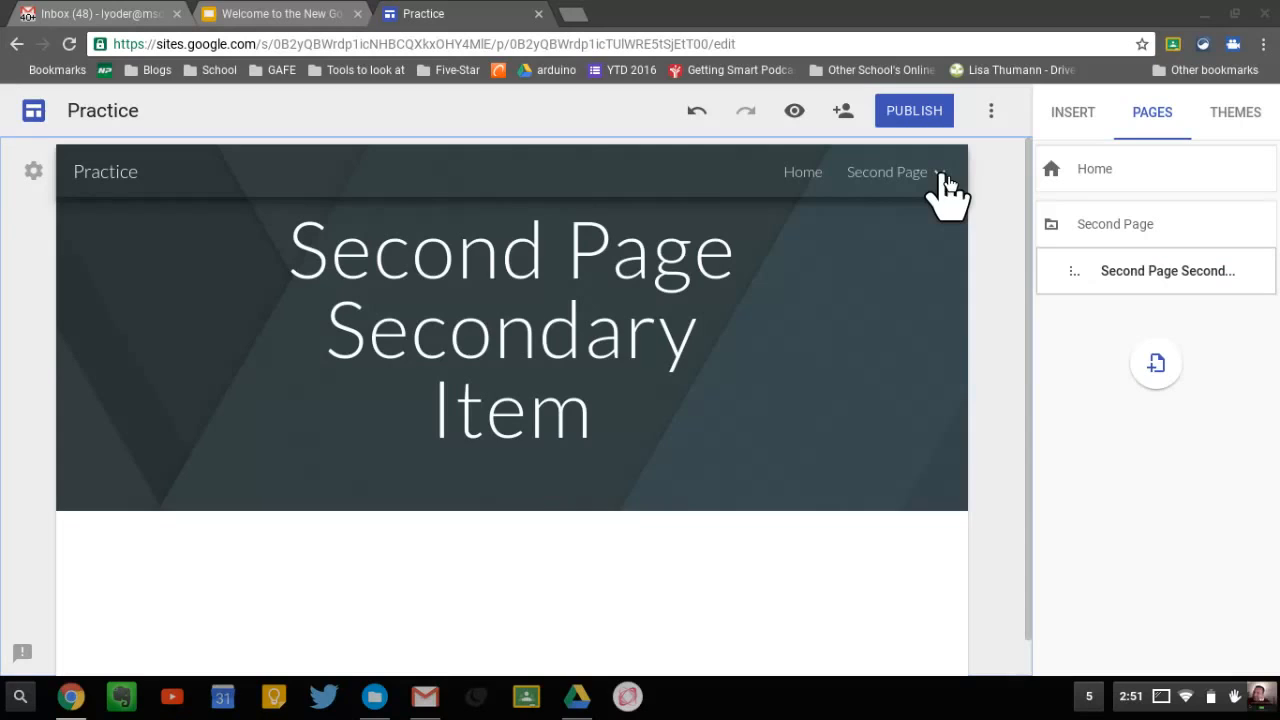
pyautogui.moveTo(935, 190)
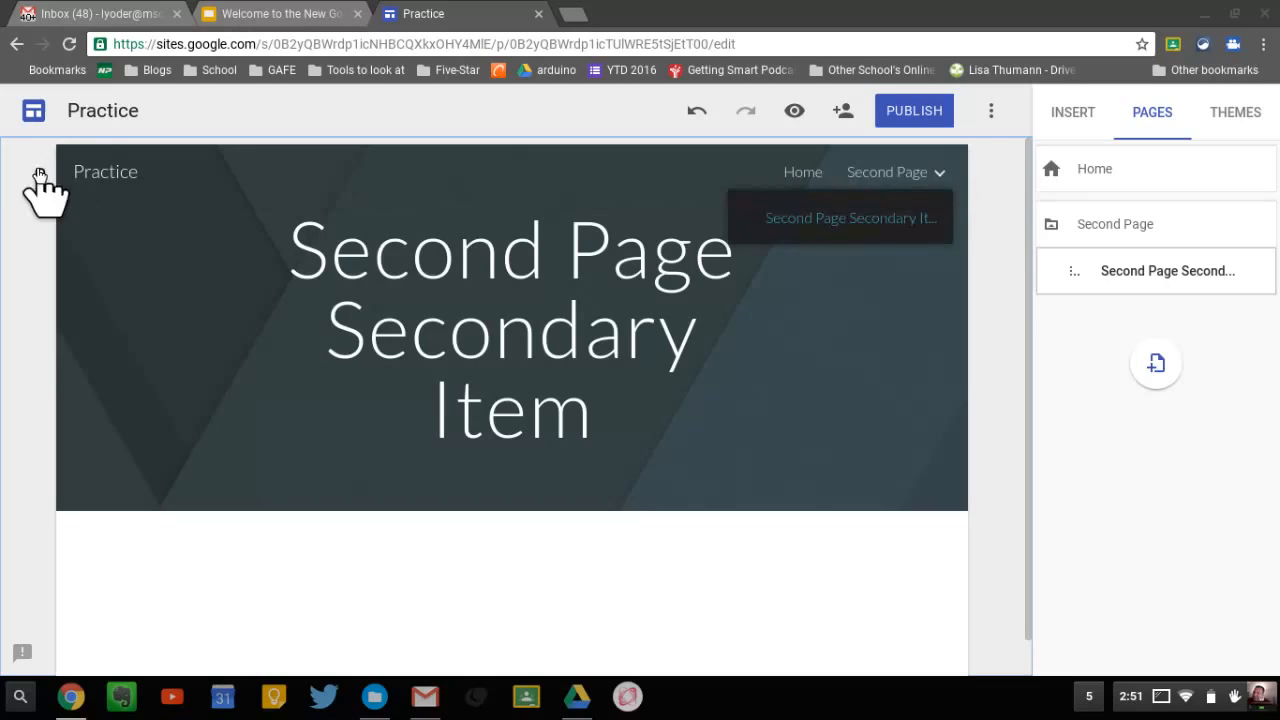
# - Set navigation mode to Side navigation, test the hamburger menu, and preview the site
pyautogui.click(40, 180)
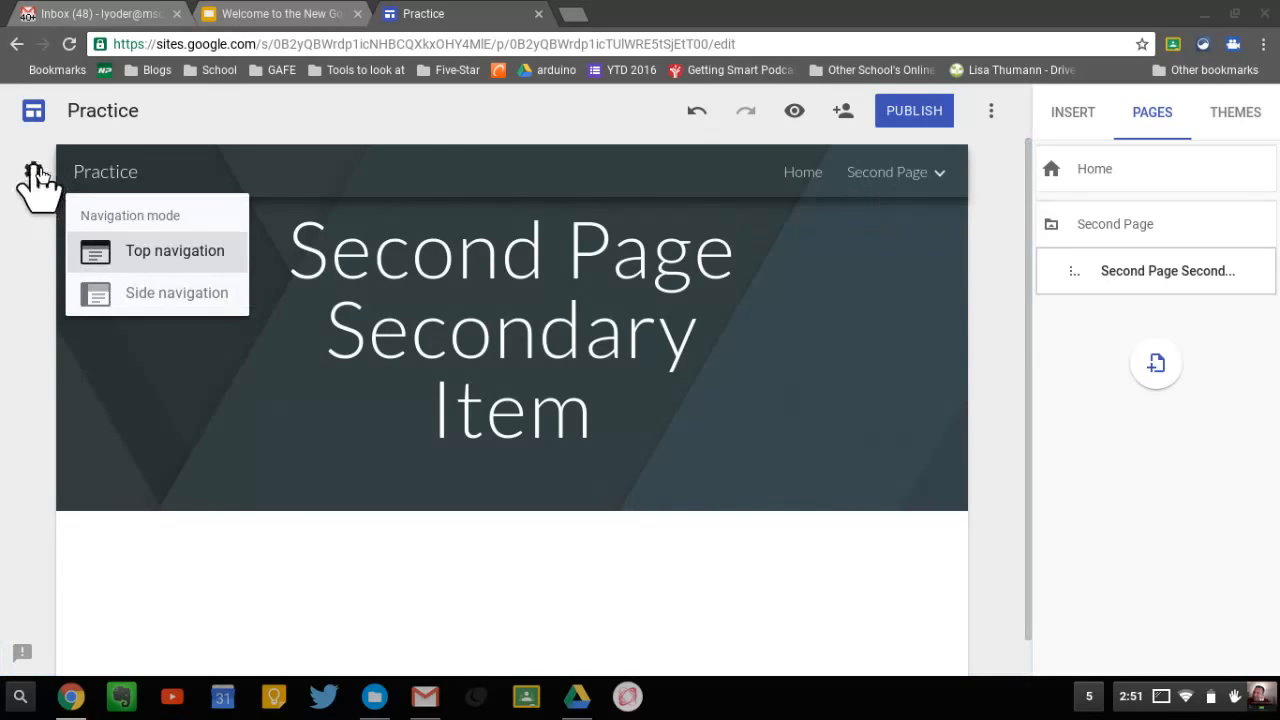
pyautogui.moveTo(176, 293)
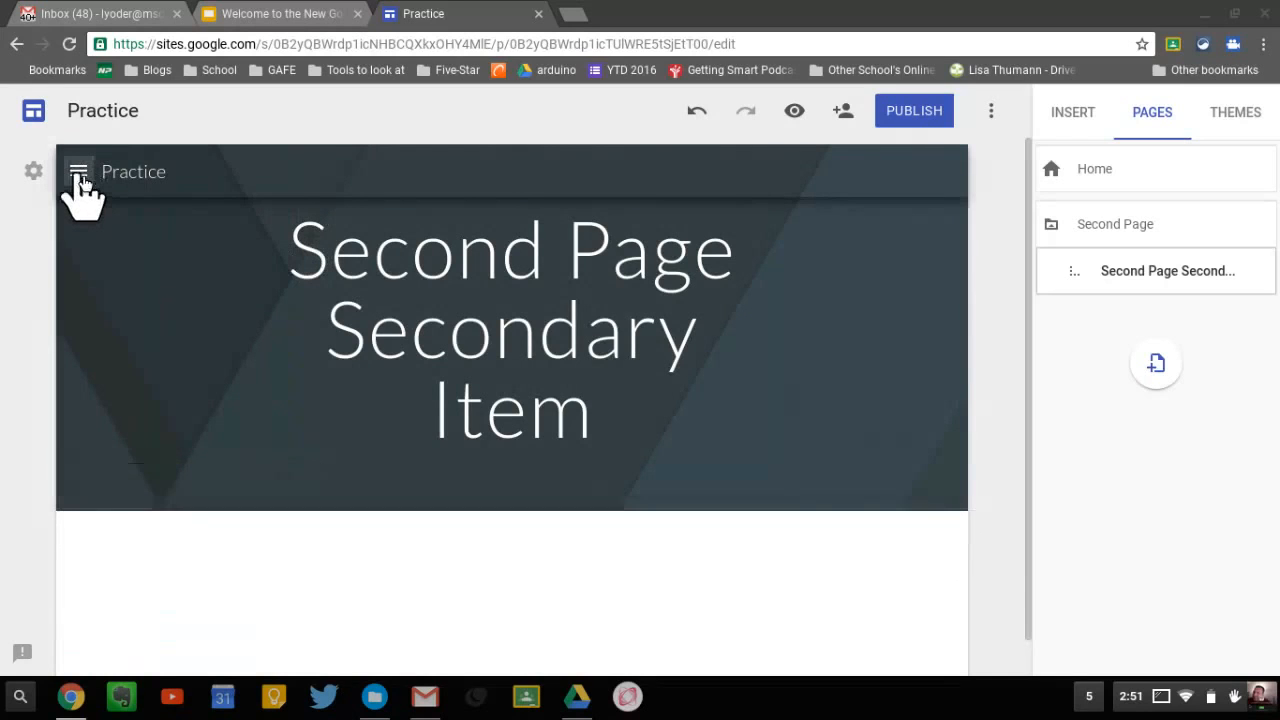
pyautogui.click(78, 171)
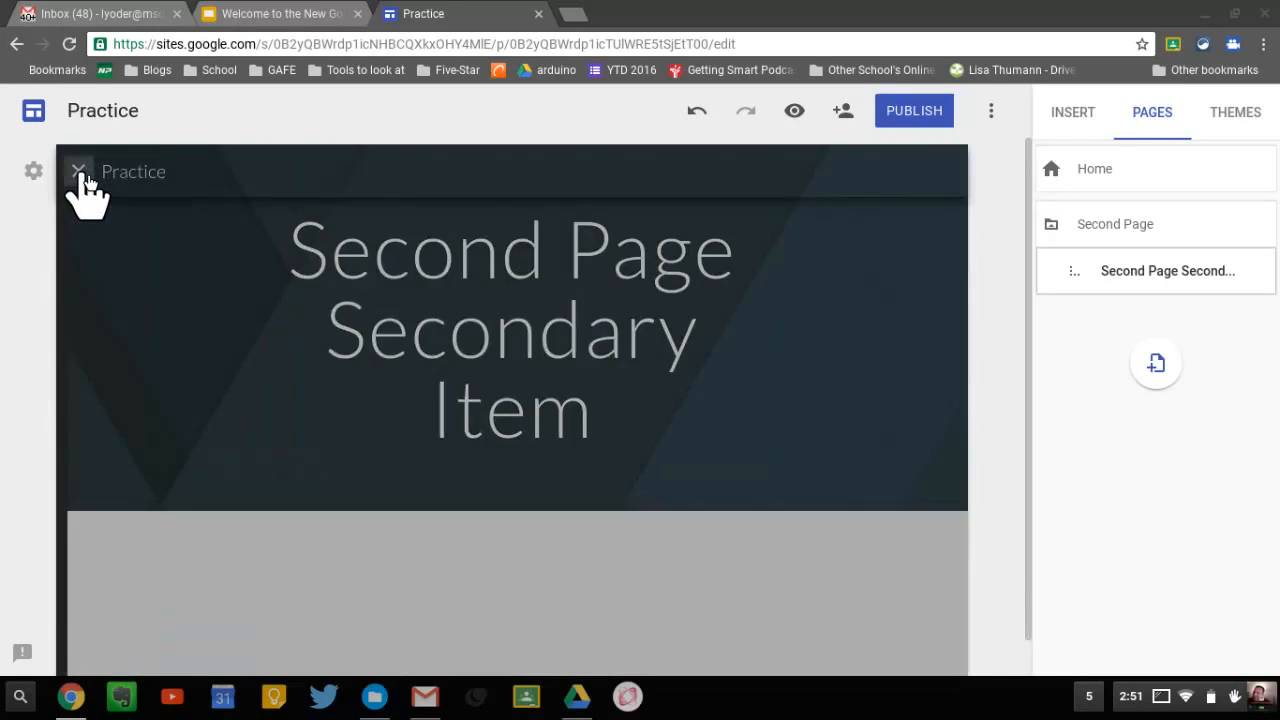
pyautogui.click(78, 171)
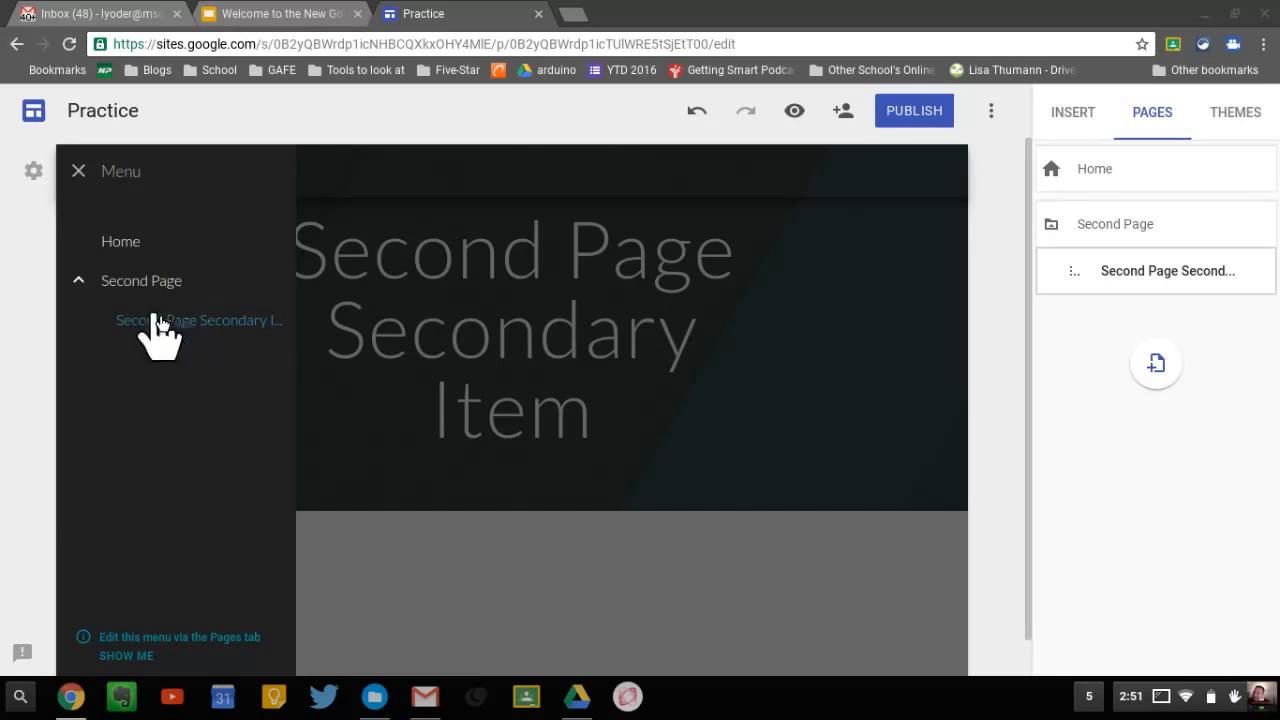
pyautogui.moveTo(800, 160)
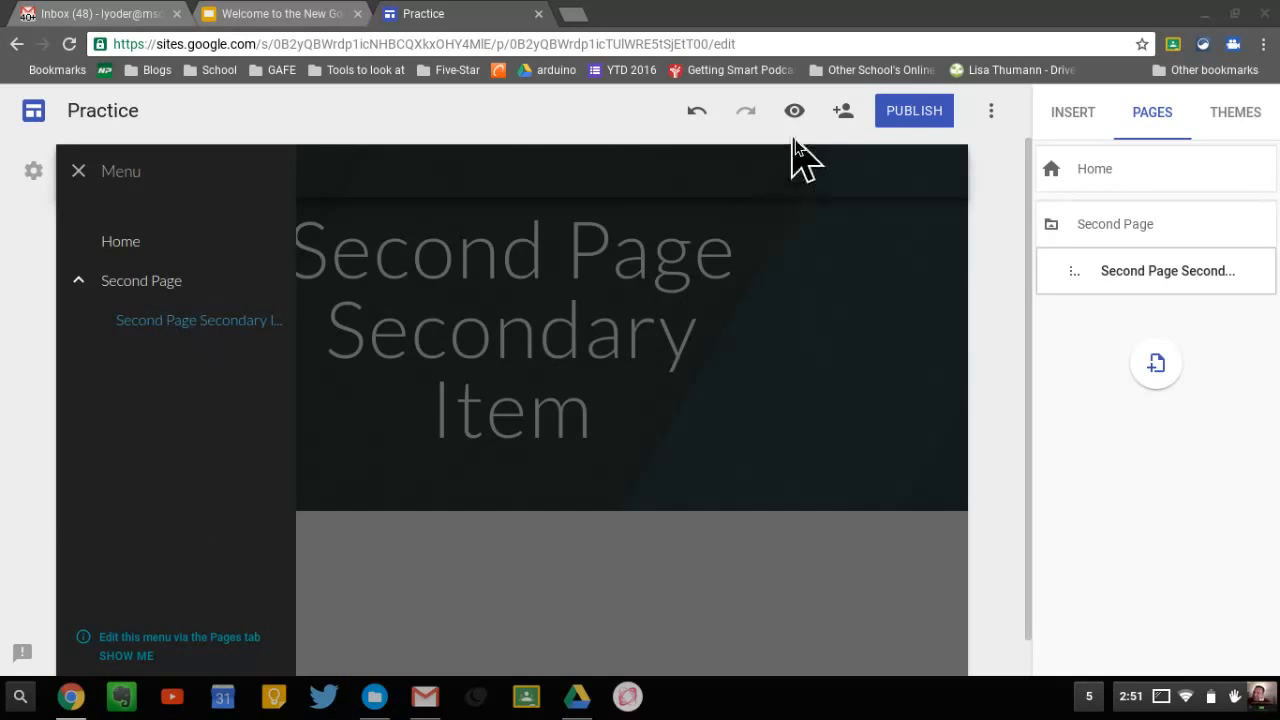
pyautogui.click(794, 111)
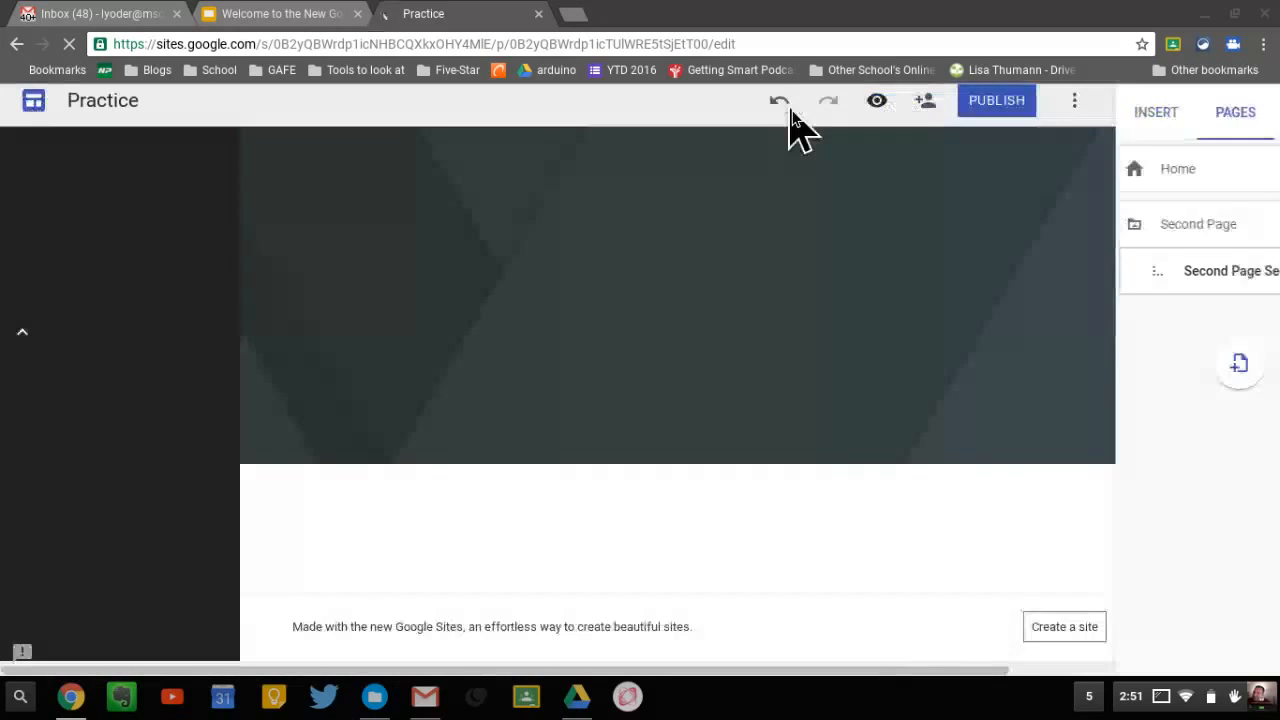
# - Preview the site at tablet size and open and close its menu
pyautogui.click(876, 100)
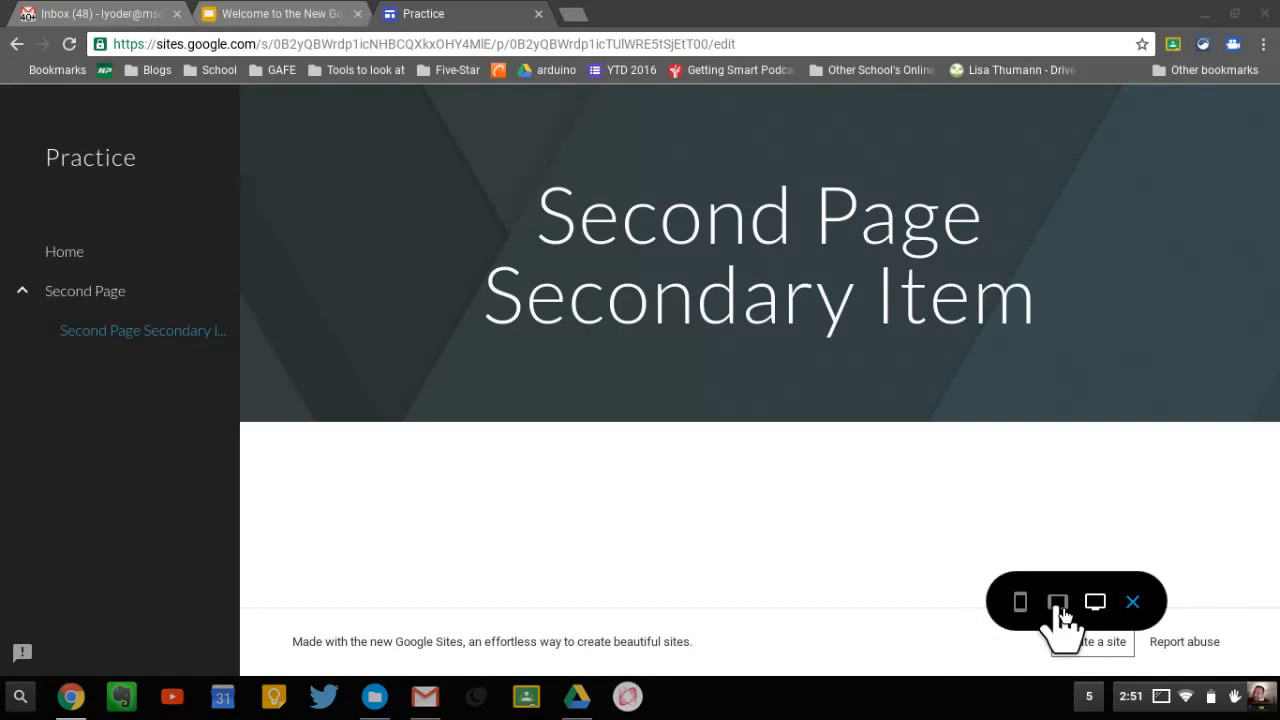
pyautogui.click(1057, 601)
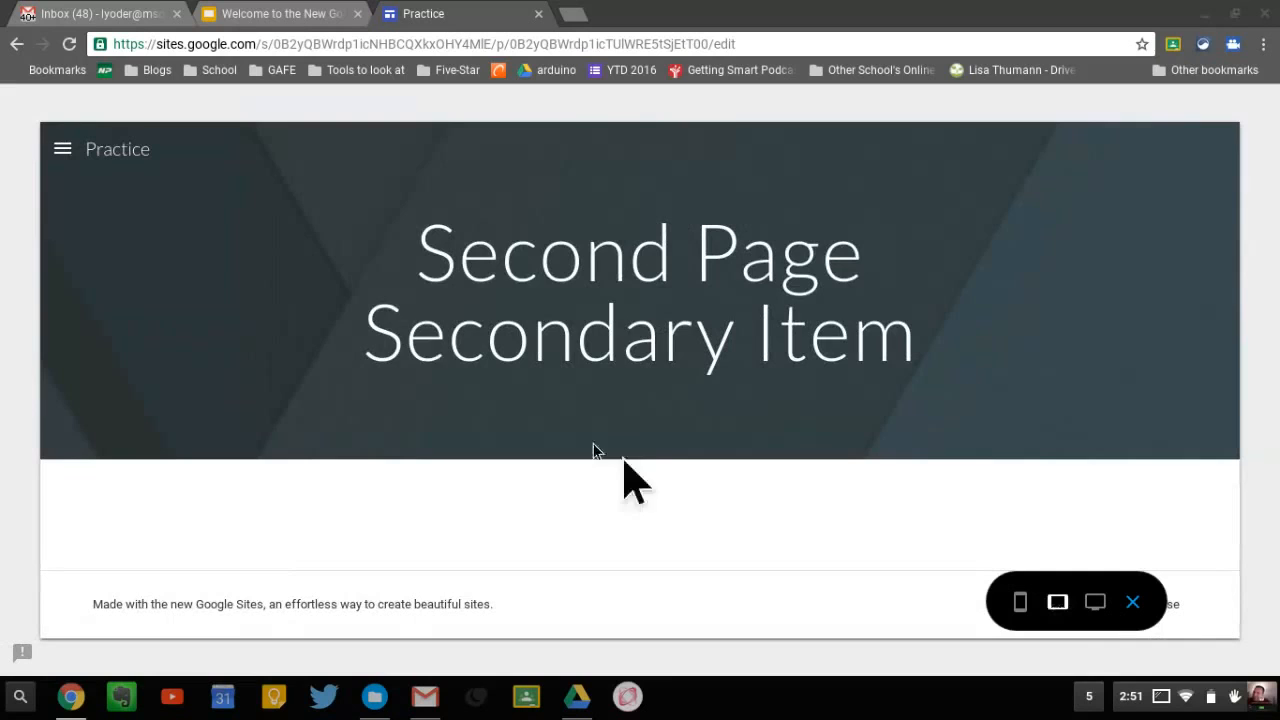
pyautogui.click(62, 148)
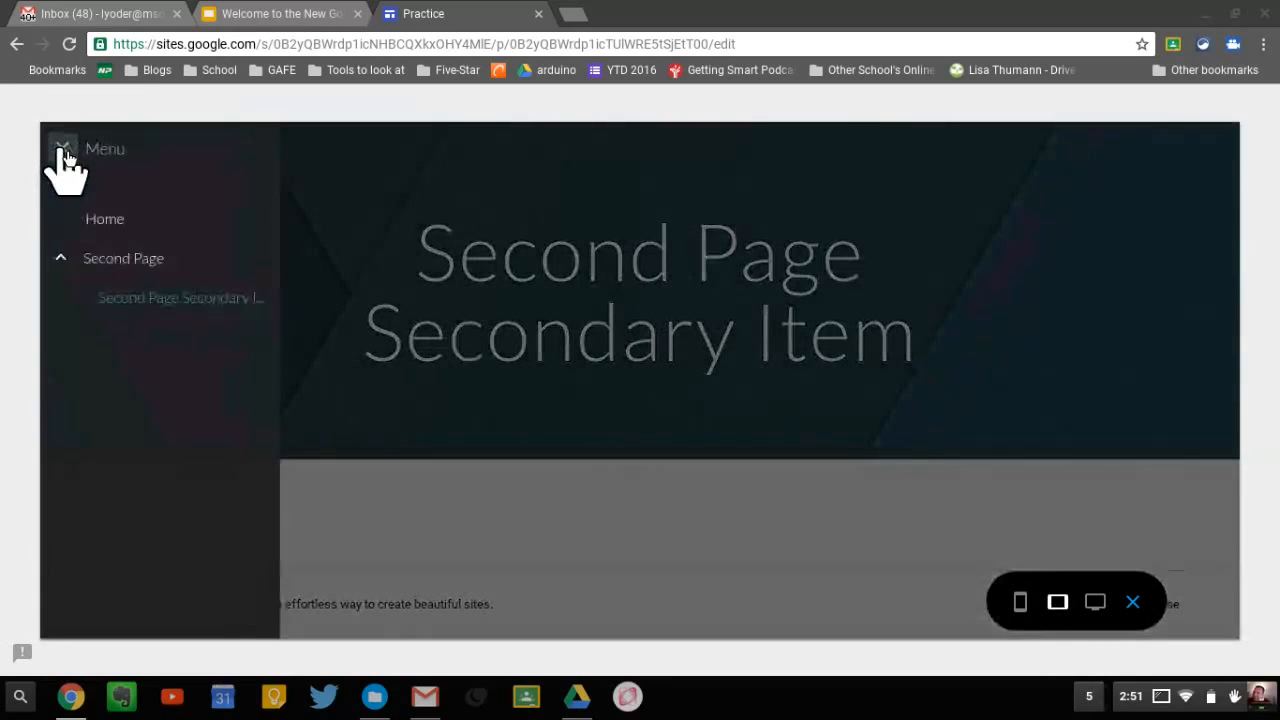
pyautogui.click(62, 148)
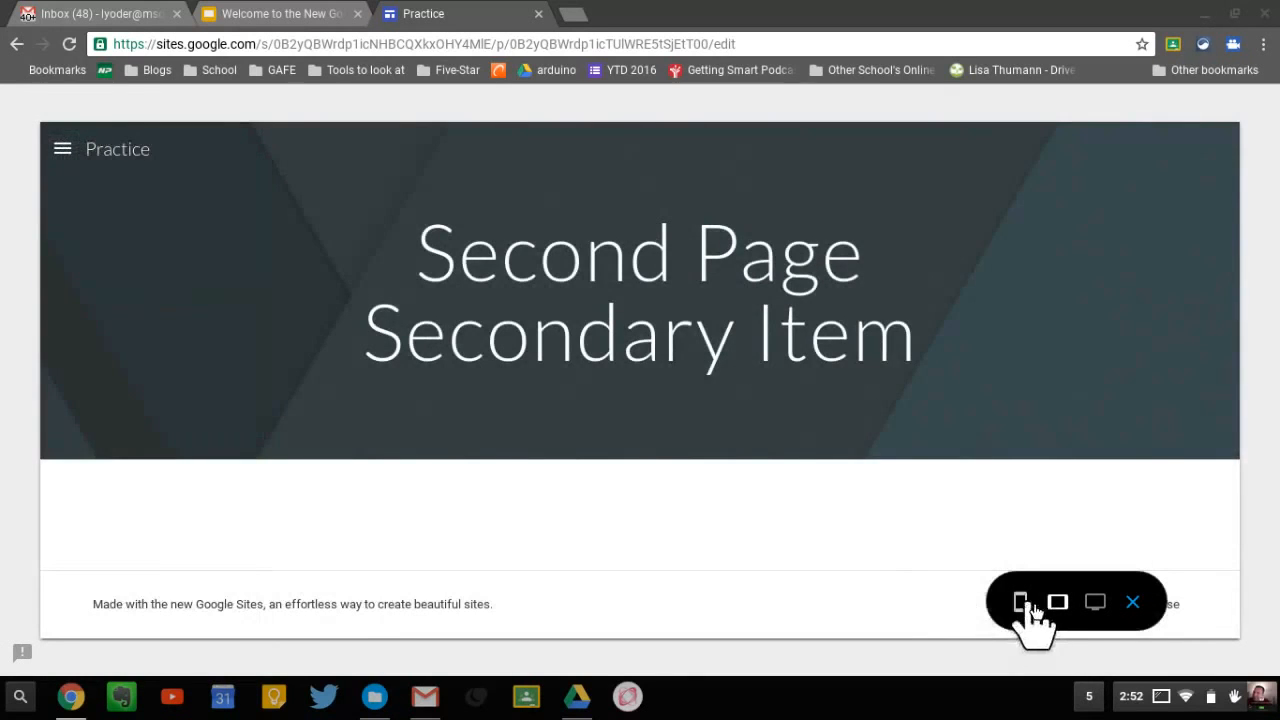
# - Preview at phone size, toggle the menu, then exit preview
pyautogui.click(1020, 601)
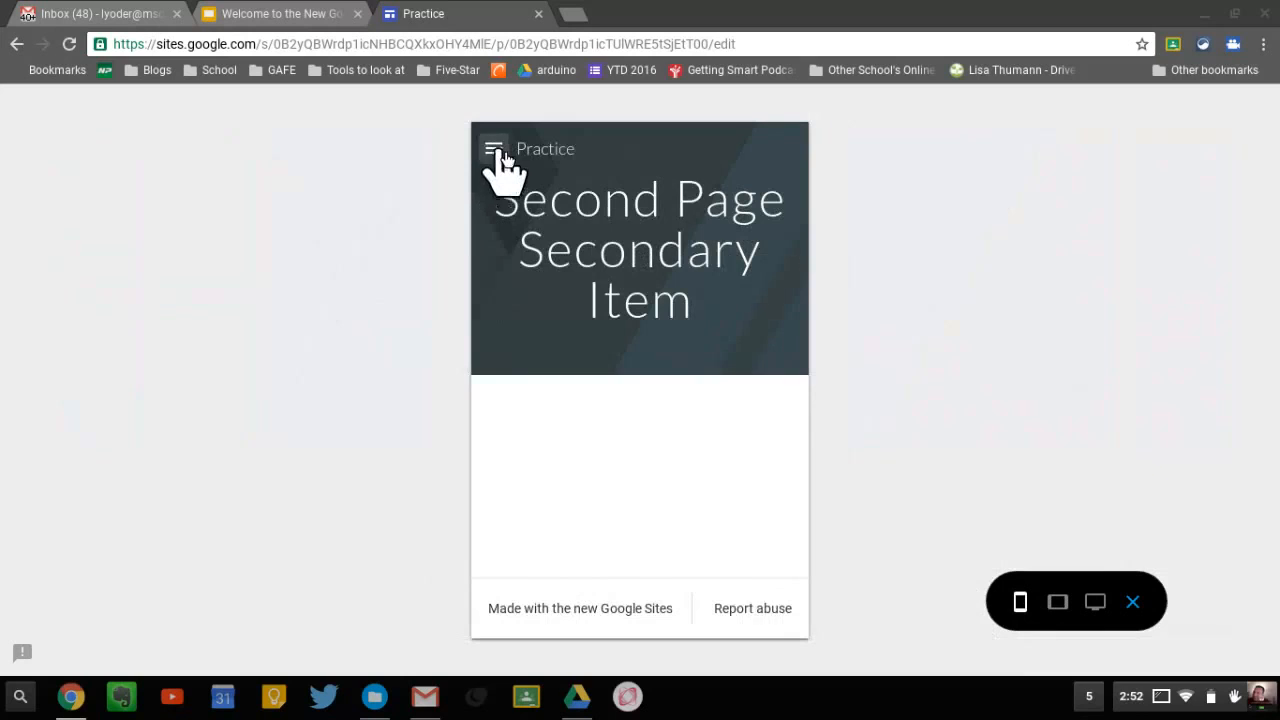
pyautogui.click(493, 148)
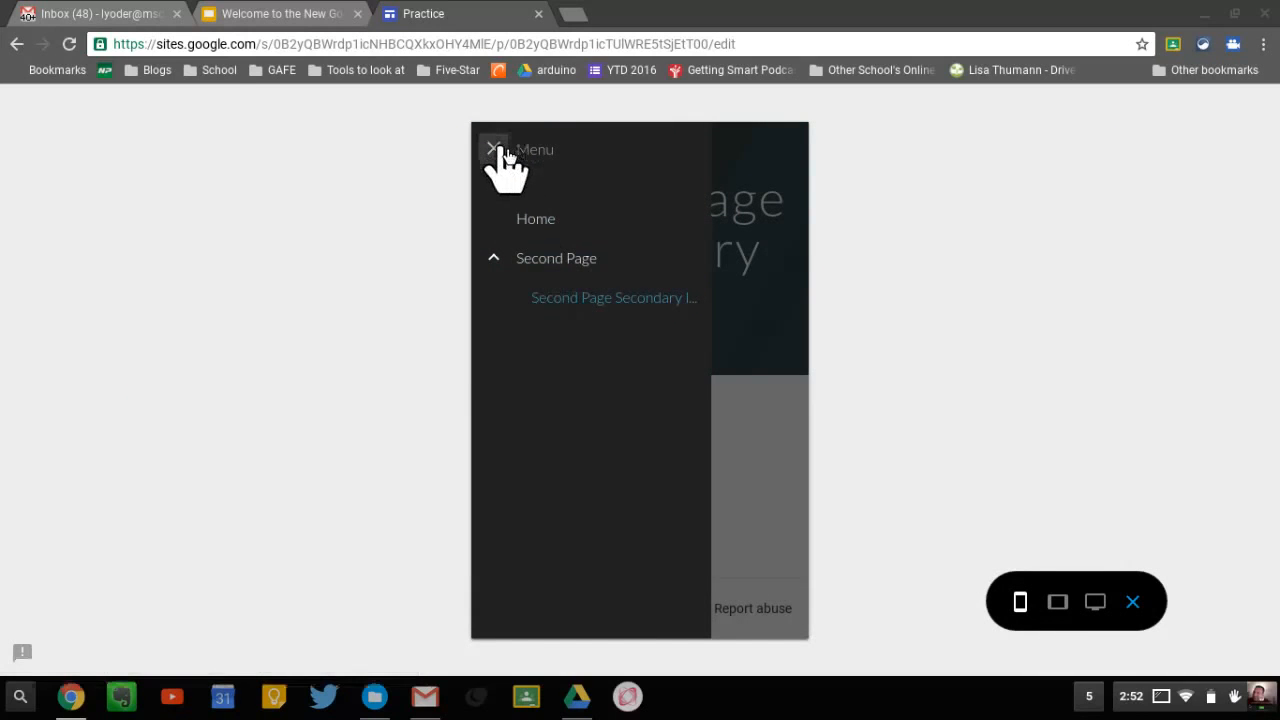
pyautogui.click(492, 149)
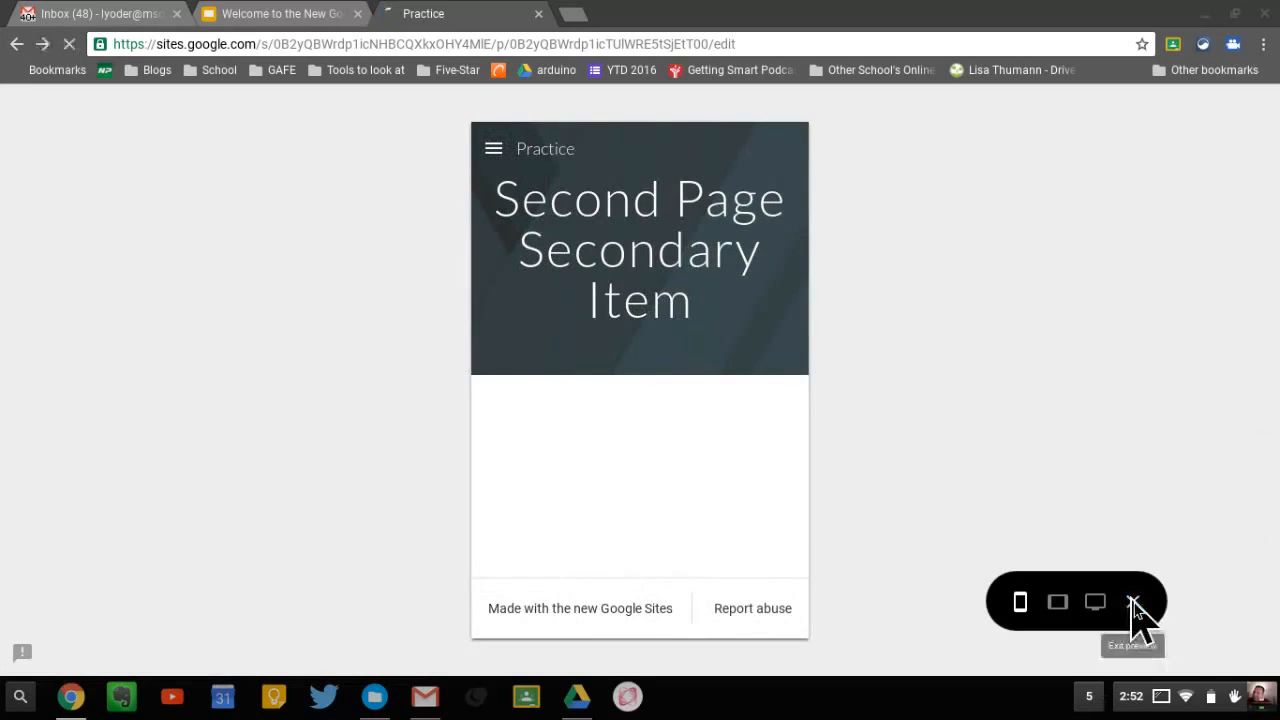
pyautogui.click(1132, 601)
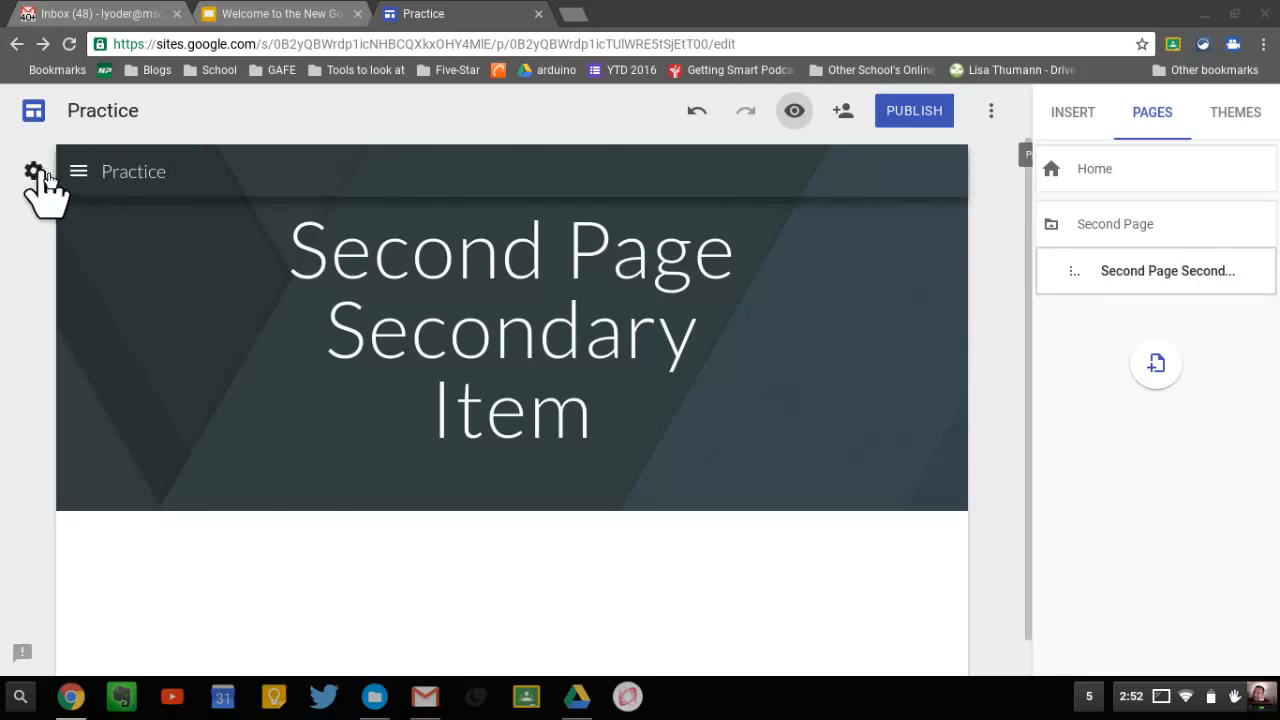
# - Open the gear's Navigation mode options, confirming Side navigation is selected
pyautogui.click(34, 171)
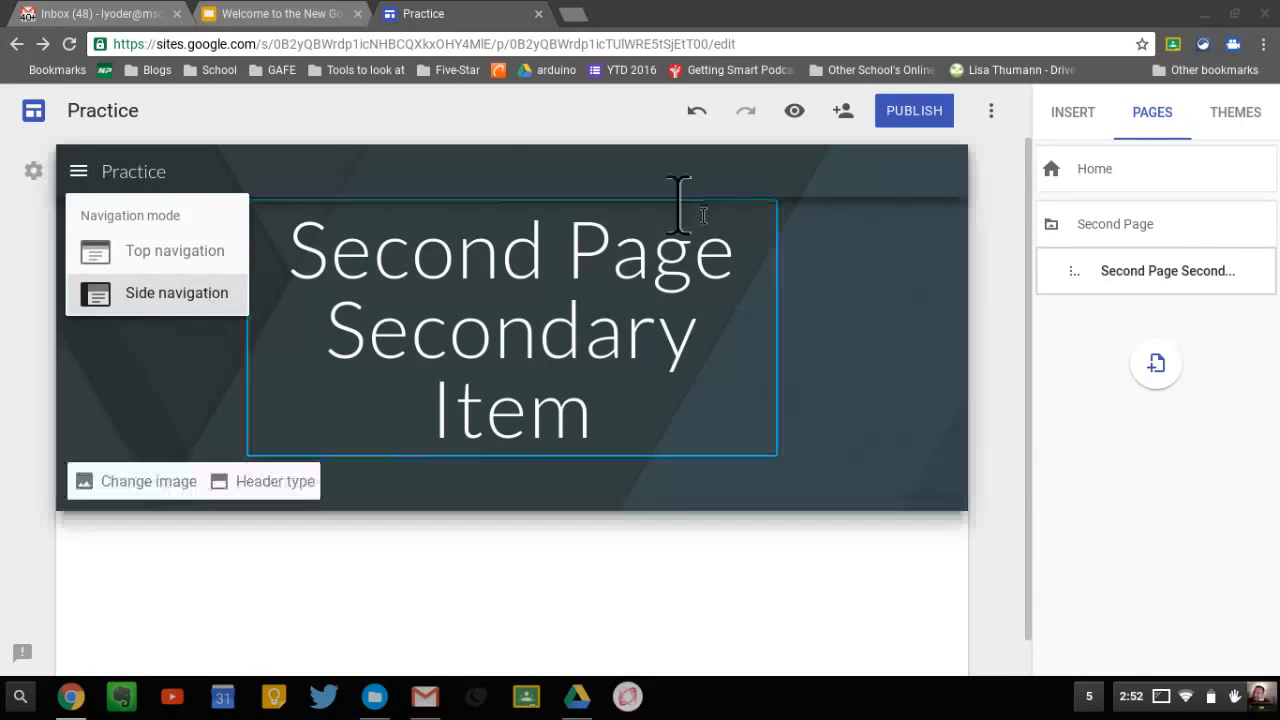